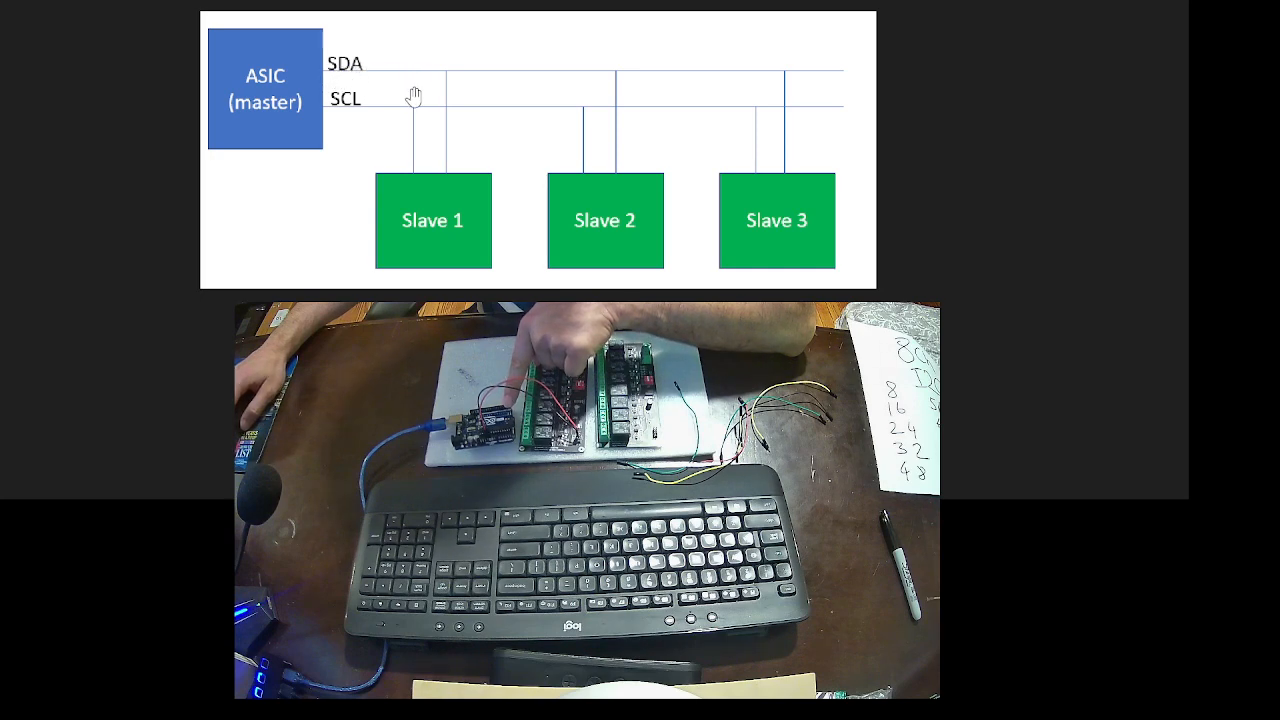
mouse_move(413, 233)
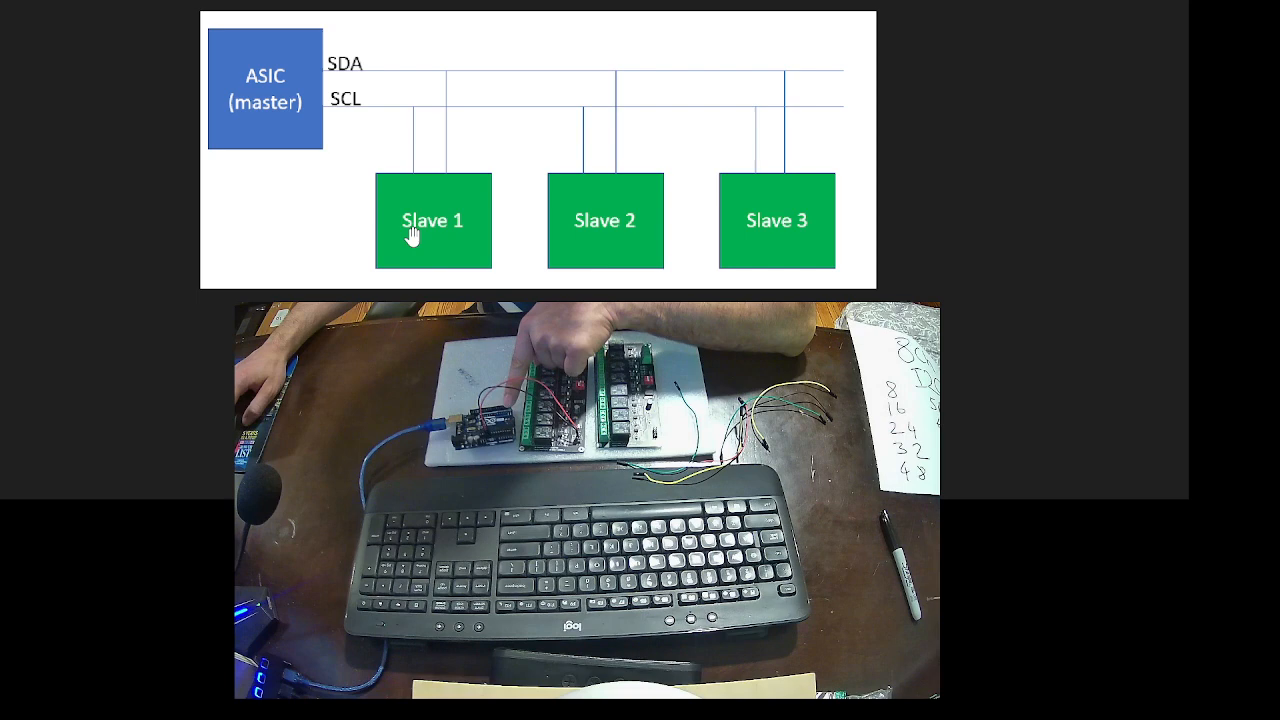
mouse_move(515, 62)
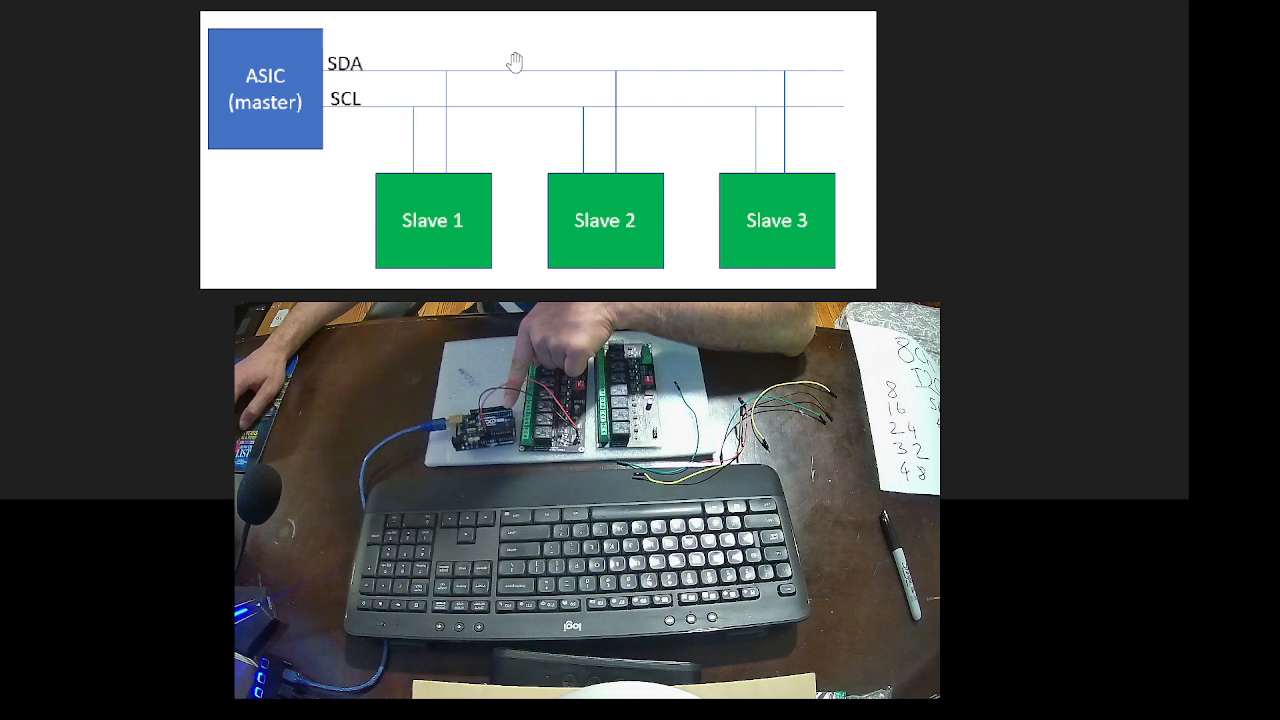
mouse_move(315, 115)
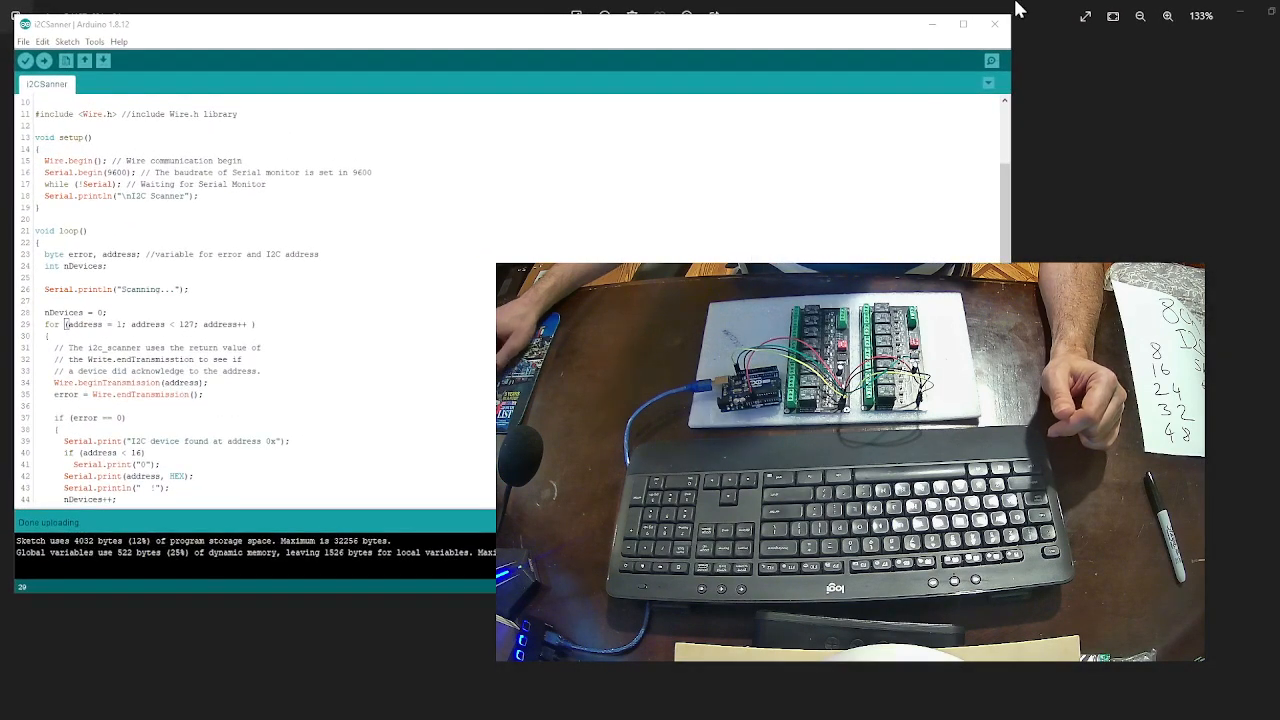
- Maximize the i2CScanner sketch window to fill the screen
click(963, 23)
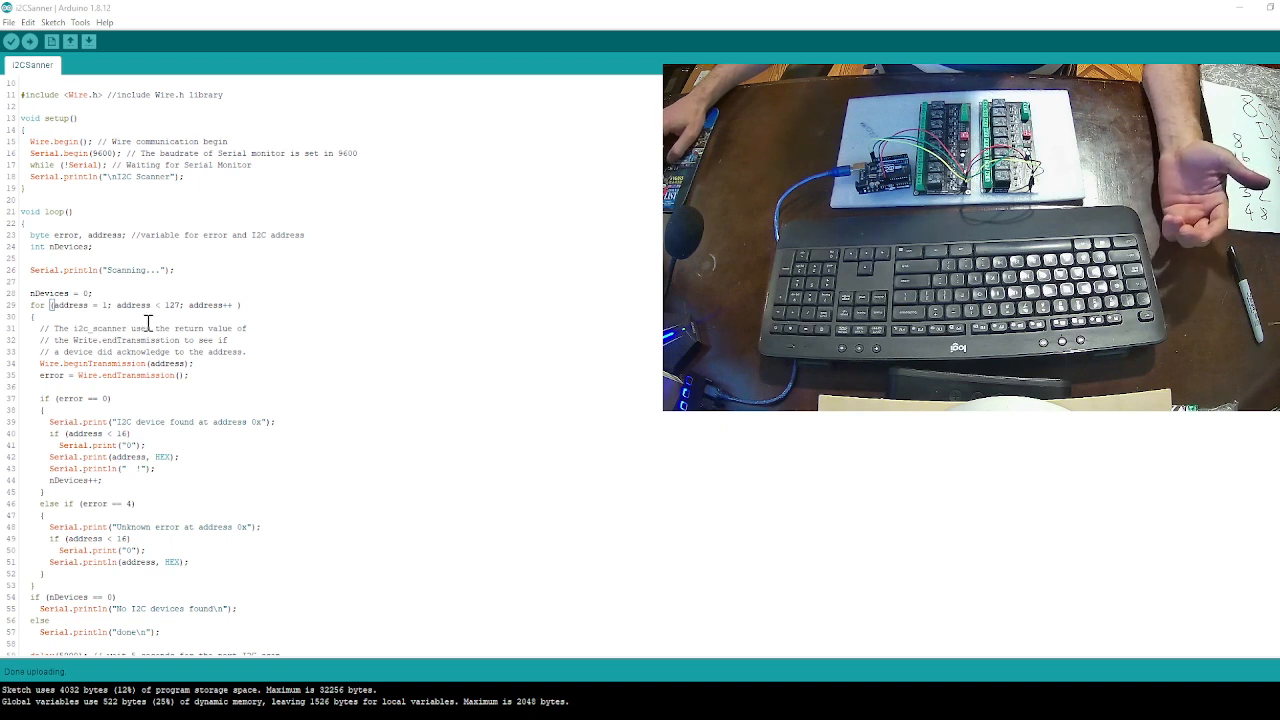
- Upload the I2C scanner sketch to the Arduino Uno on COM4
scroll(down, 3)
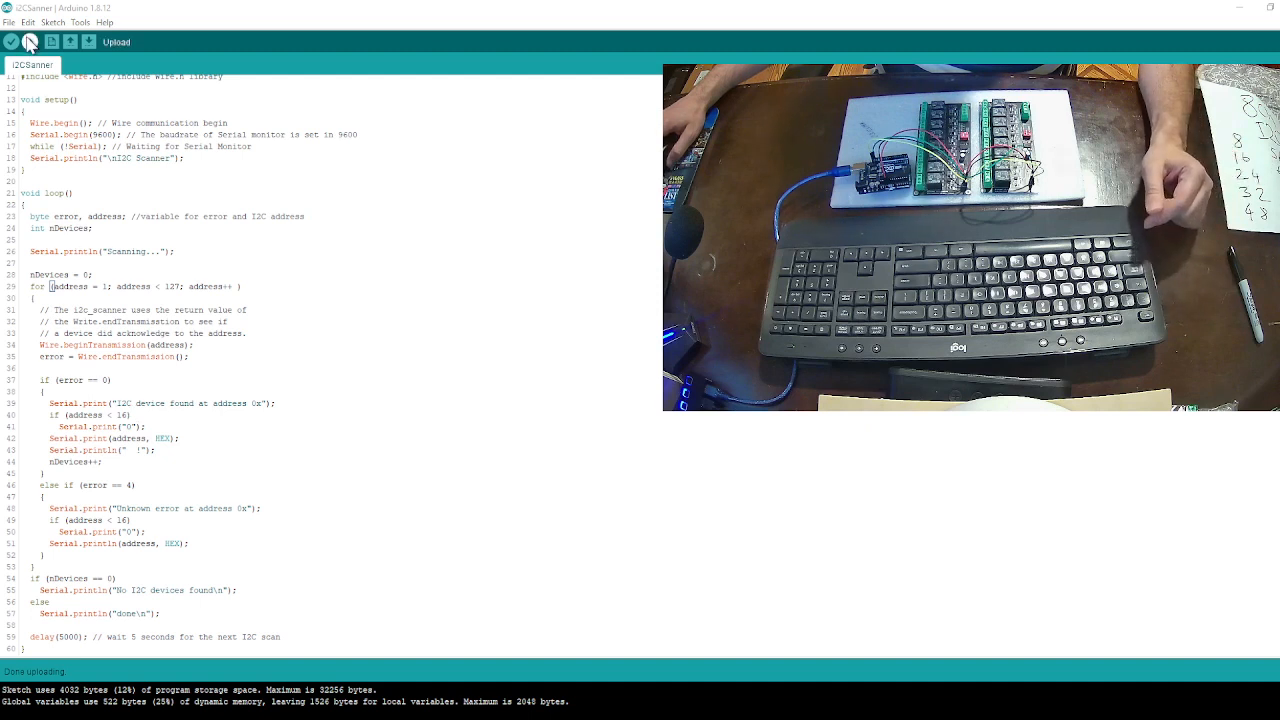
click(11, 41)
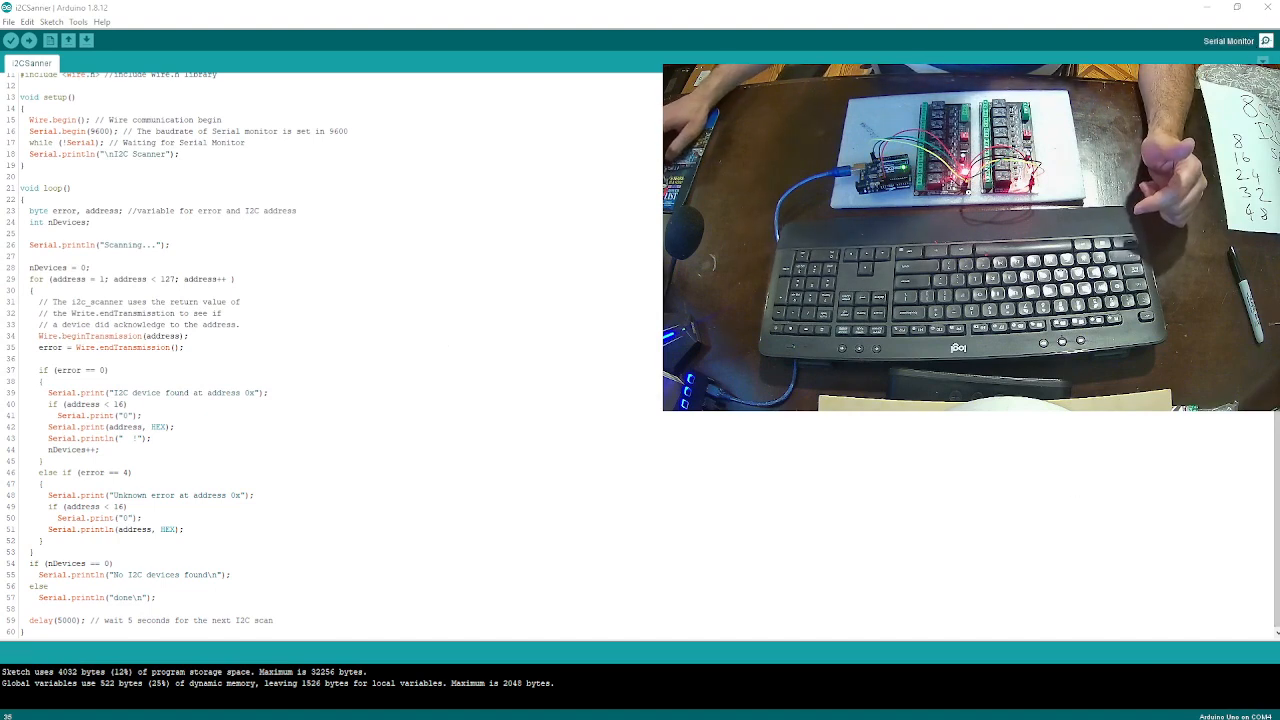
- Open the Serial Monitor to see devices found at 0x23 and 0x27
click(1228, 41)
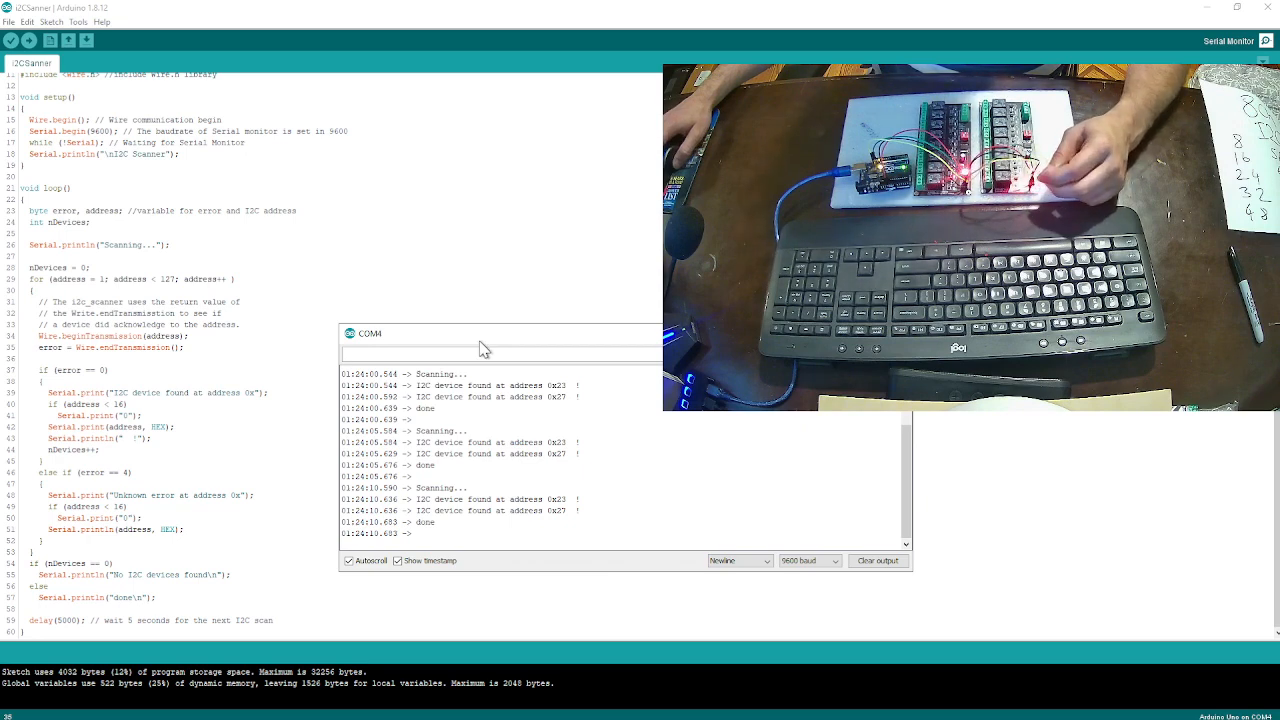
mouse_move(500, 653)
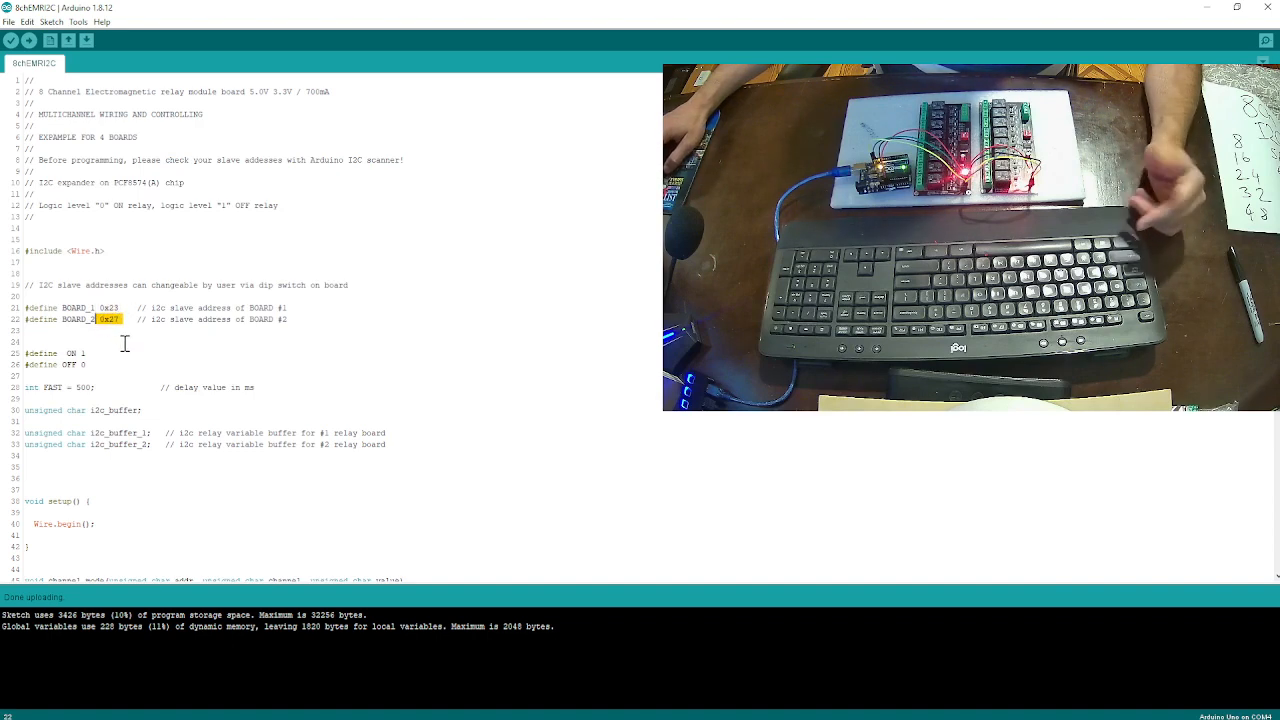
- Scroll through the 8chEMRI2C sketch's BOARD_1 0x23 and BOARD_2 0x27 defines
scroll(down, 3)
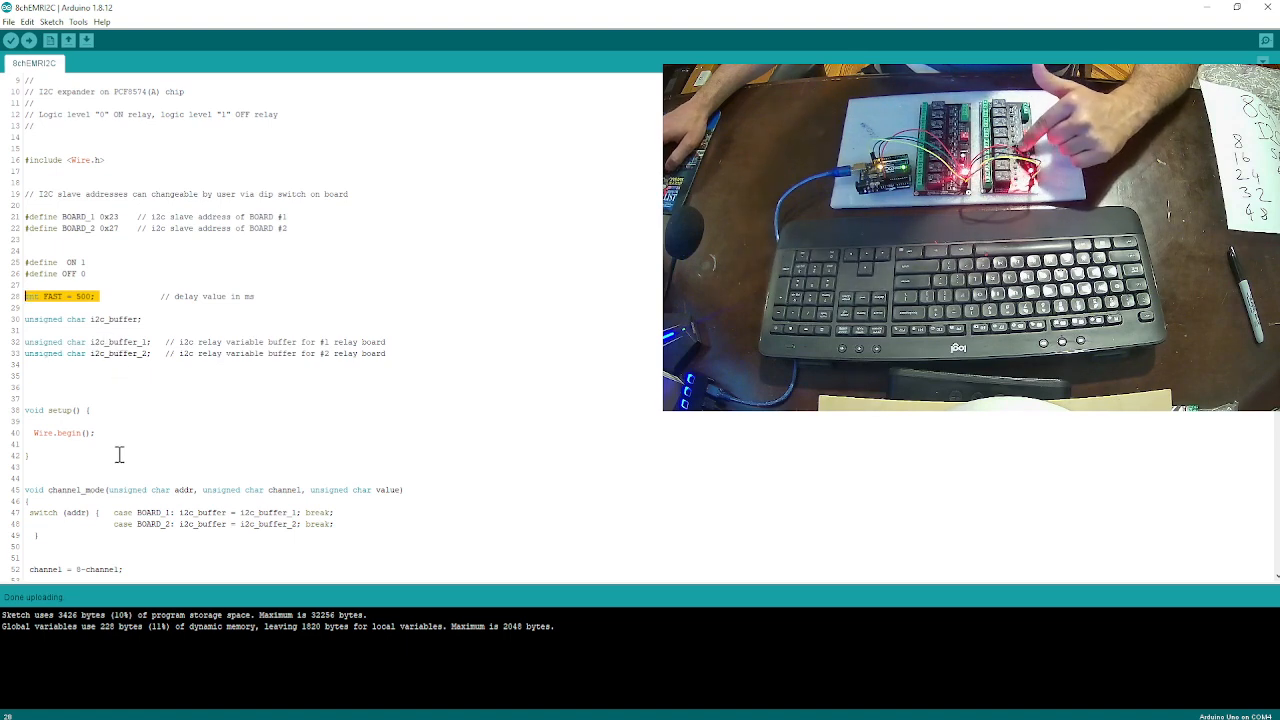
scroll(down, 3)
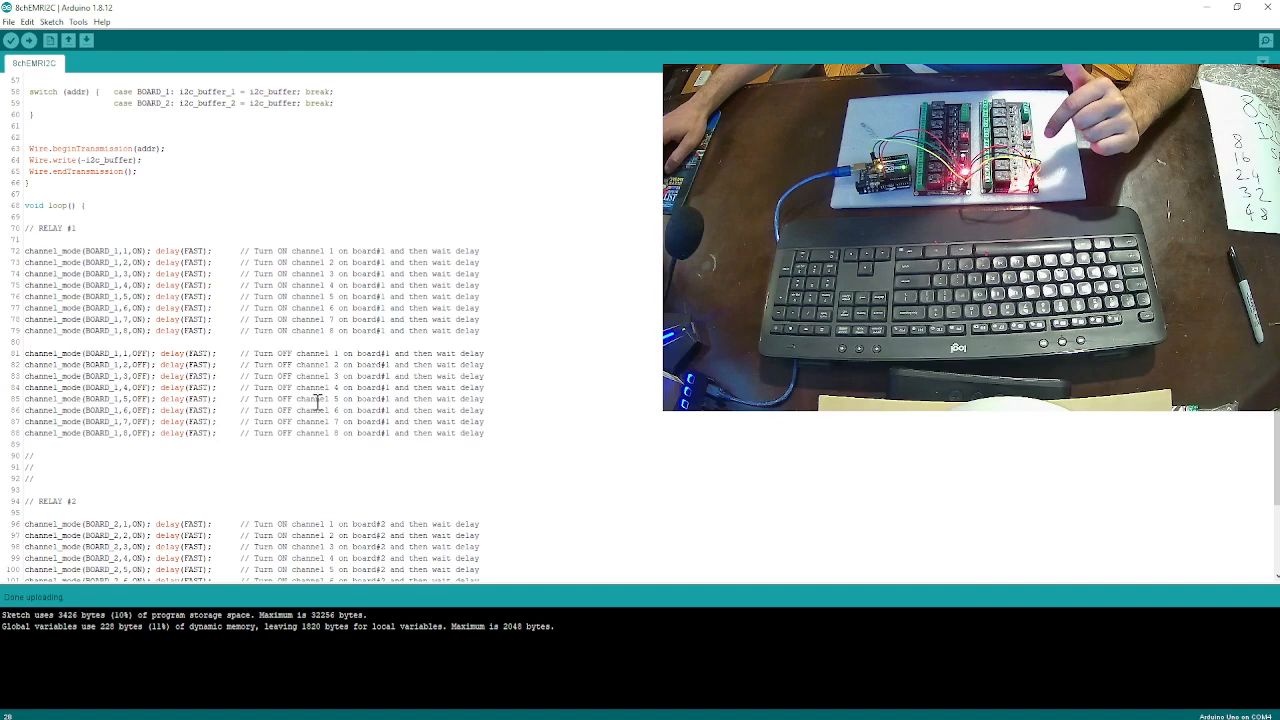
- Highlight the RELAY #1 on/off lines, then upload the 8chEMRI2C sketch
drag(27, 250, 485, 433)
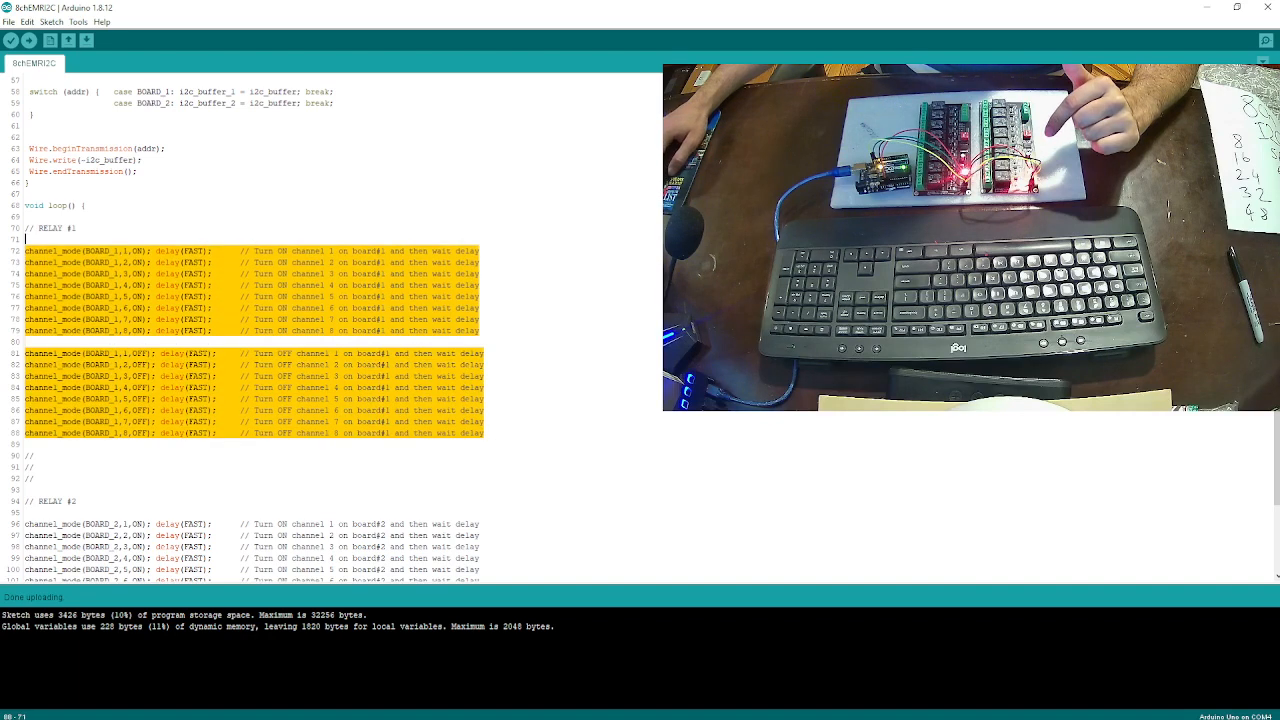
scroll(down, 3)
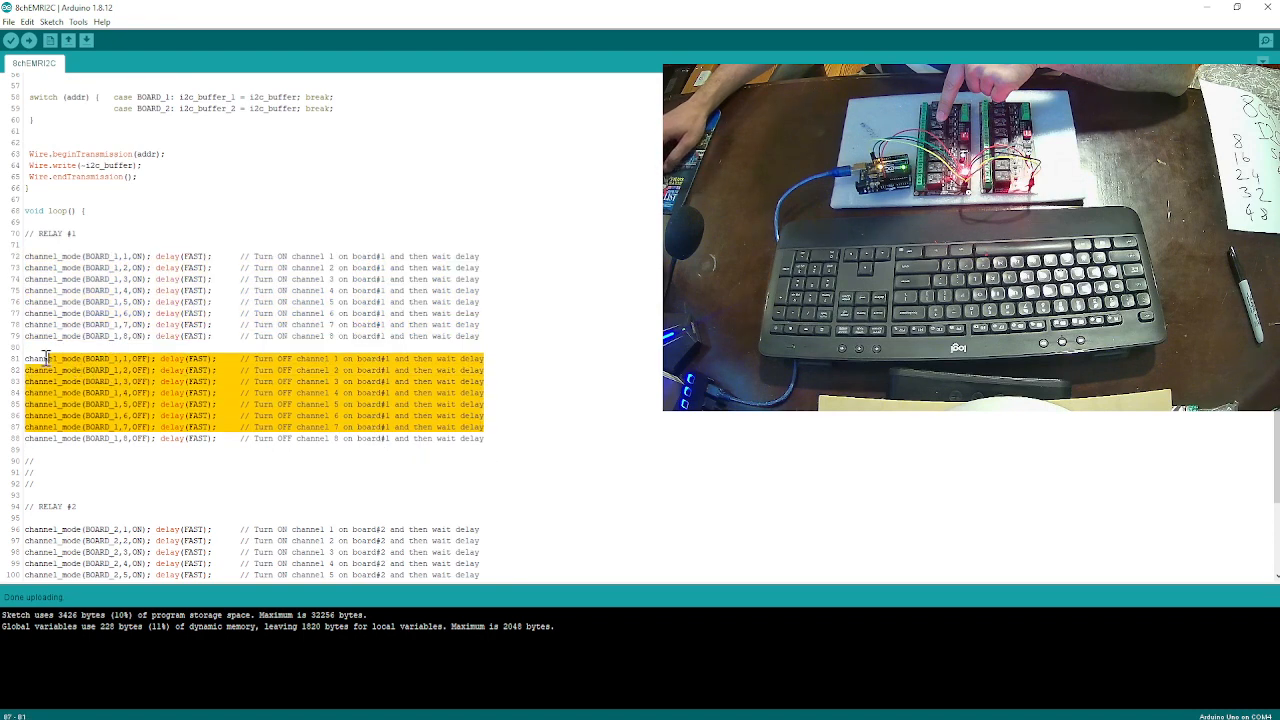
scroll(down, 3)
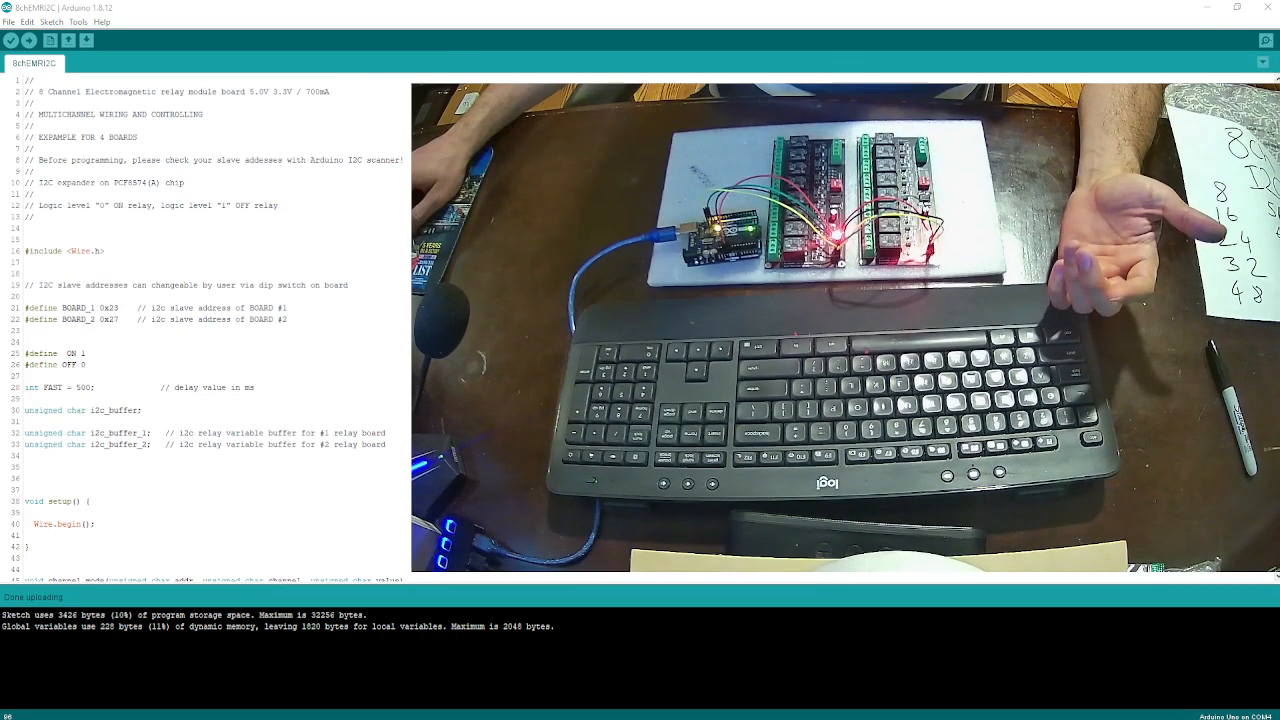
click(28, 40)
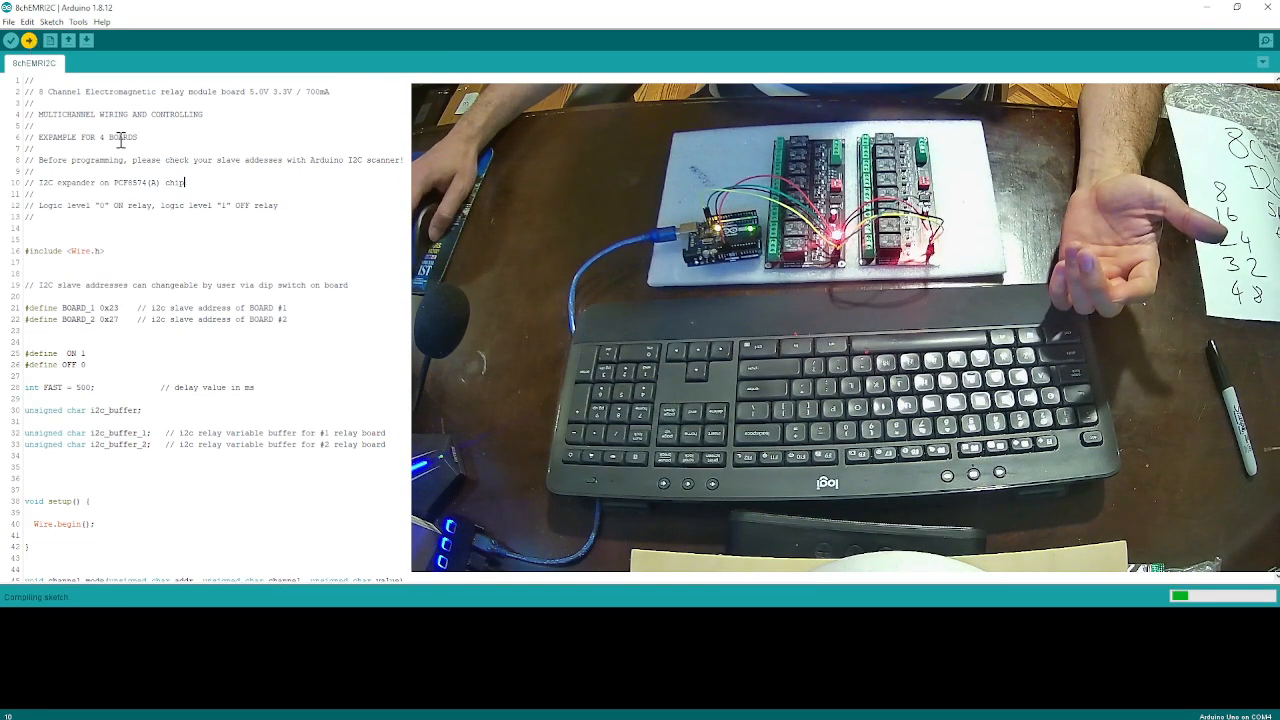